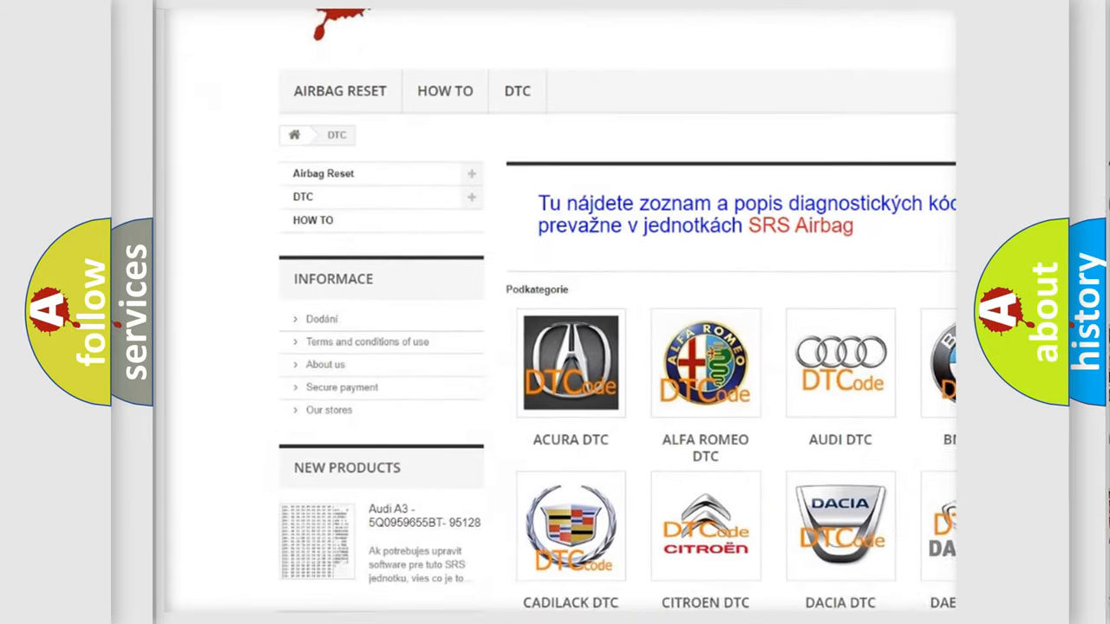
scroll(down, 3)
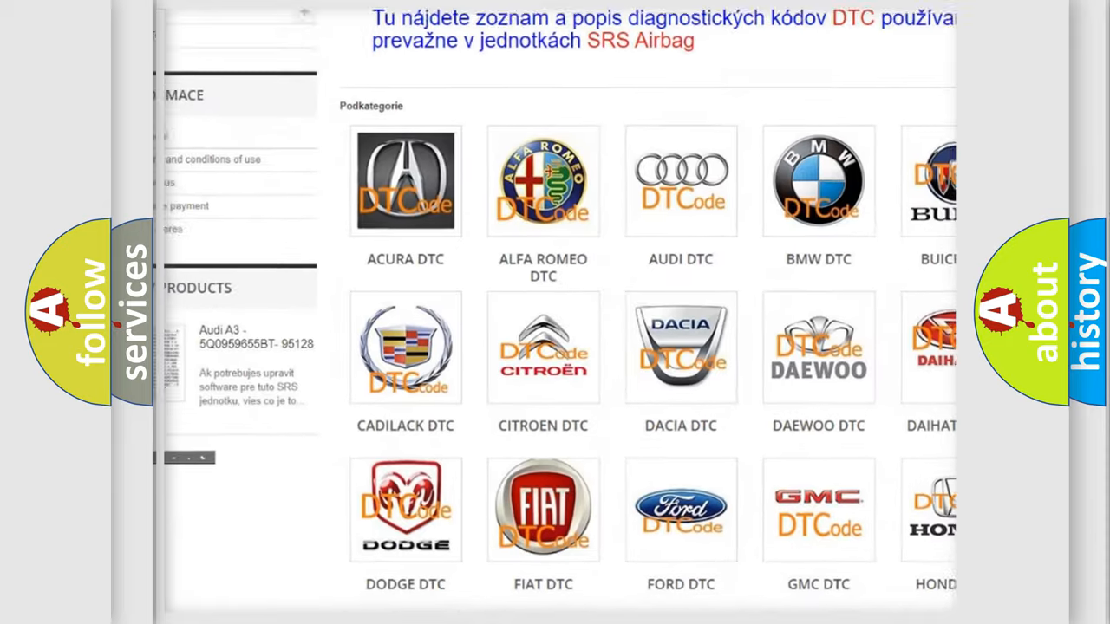
scroll(down, 3)
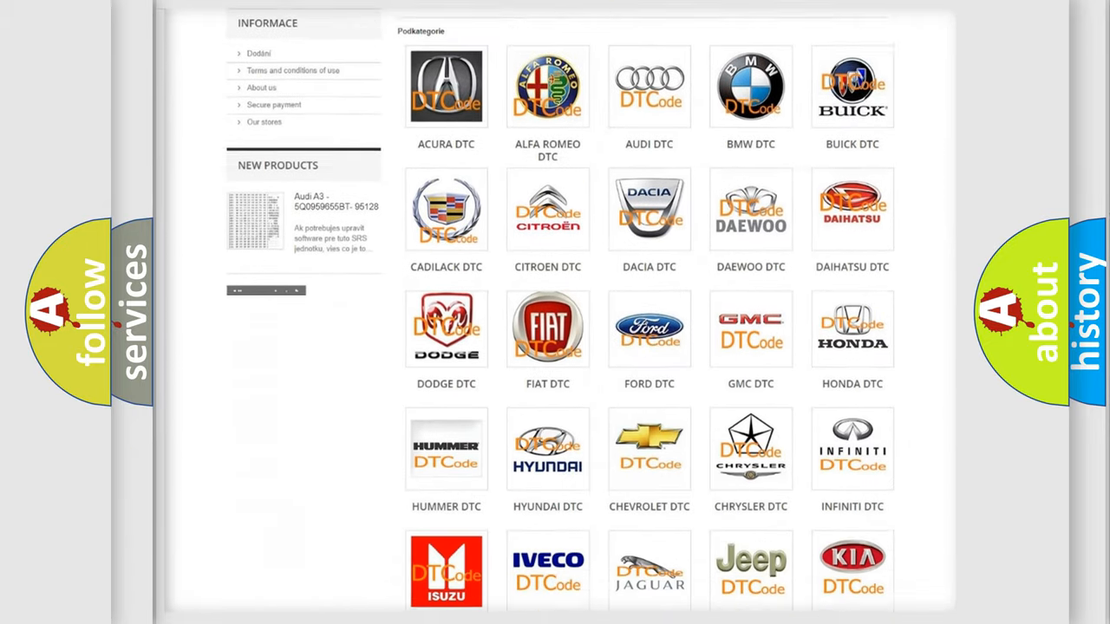
scroll(down, 3)
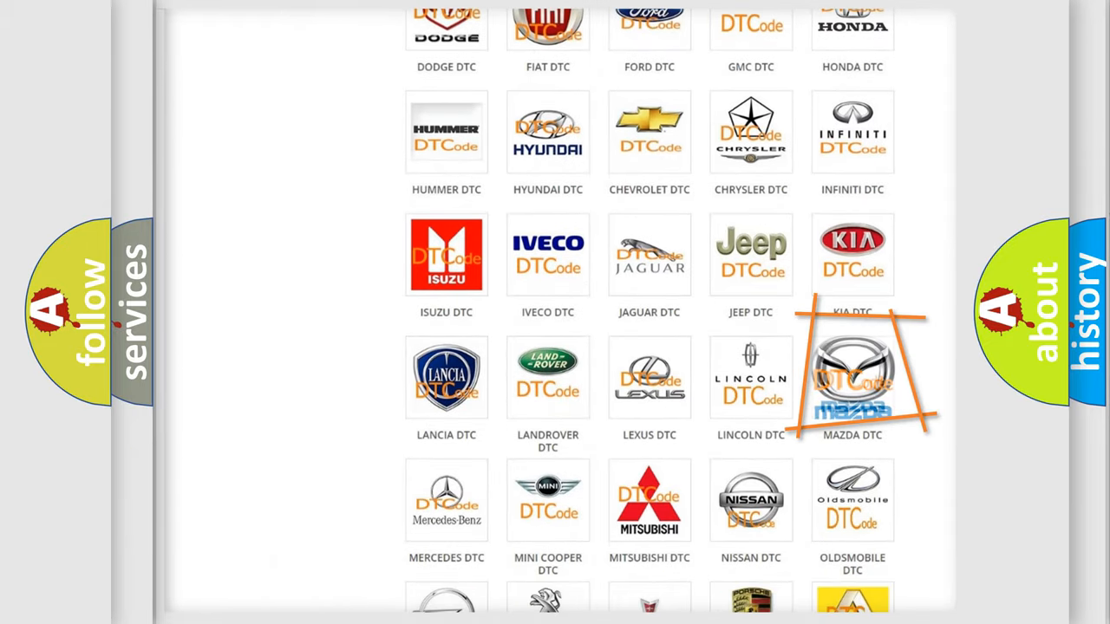
mouse_move(853, 378)
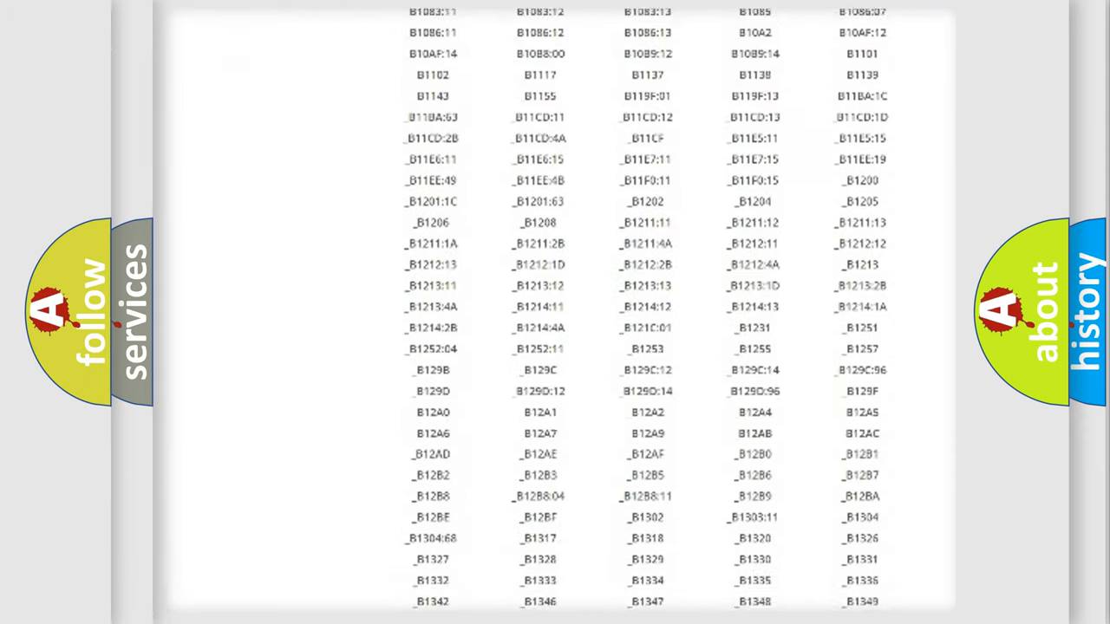
scroll(down, 3)
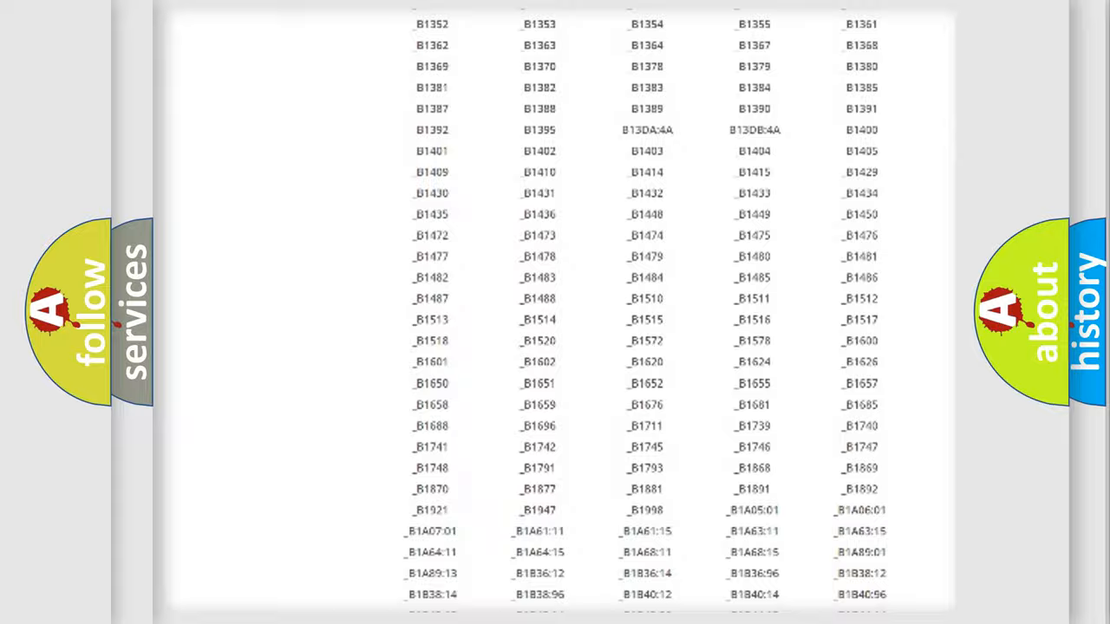